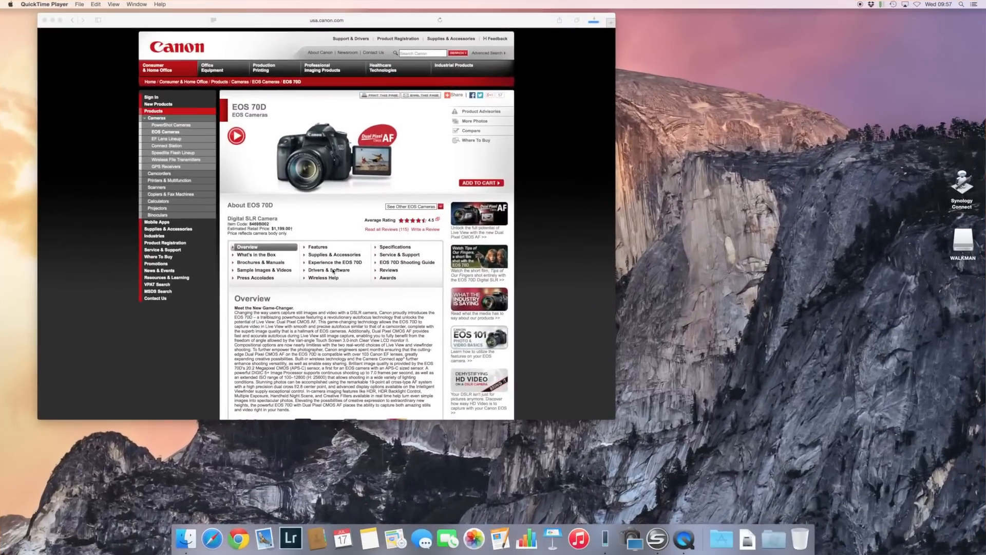
Show the EOS 70D Drivers & Software tab and scroll to the Software list.
left_click(329, 270)
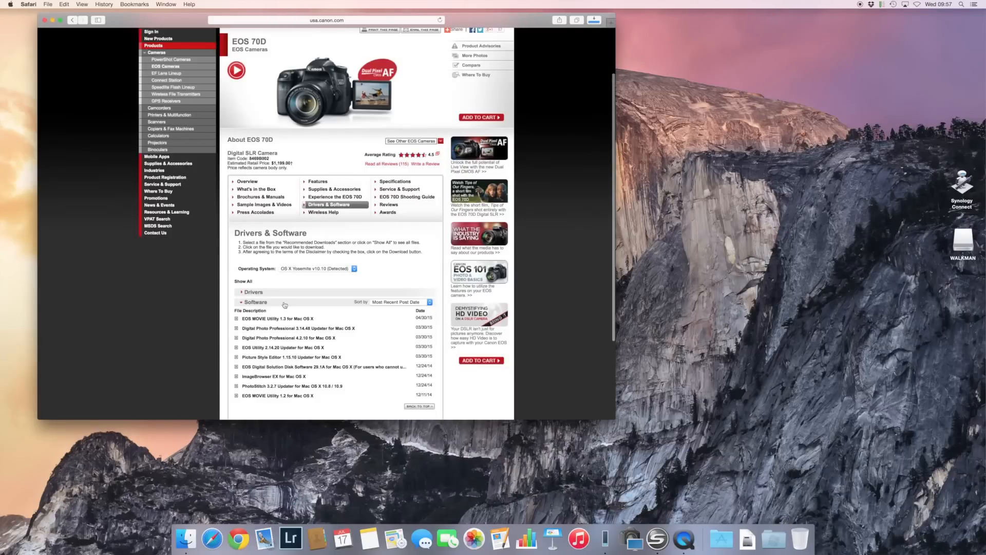
scroll("down", 3)
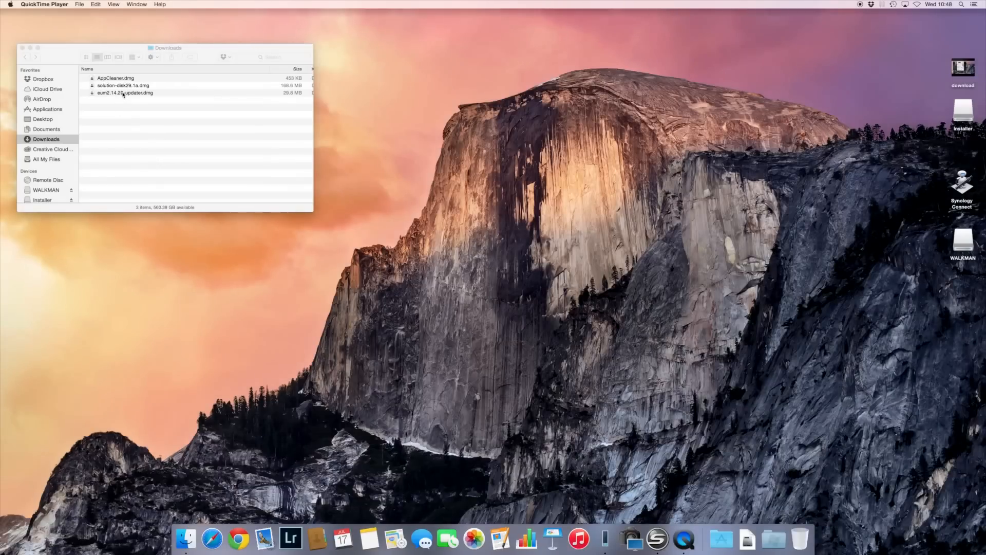
Mount solution-disk29.1a.dmg from Downloads and launch its Canon installer.
double_click(123, 85)
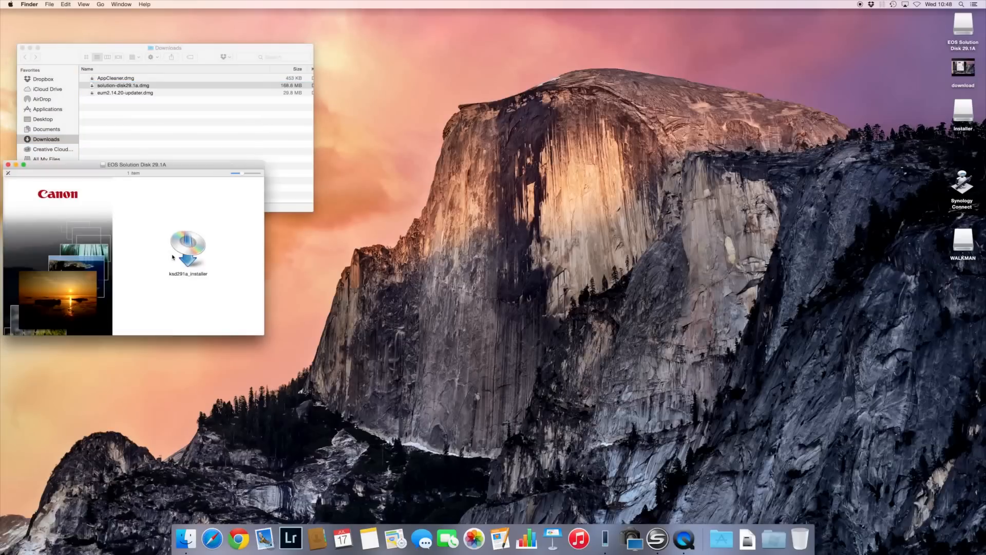
double_click(188, 251)
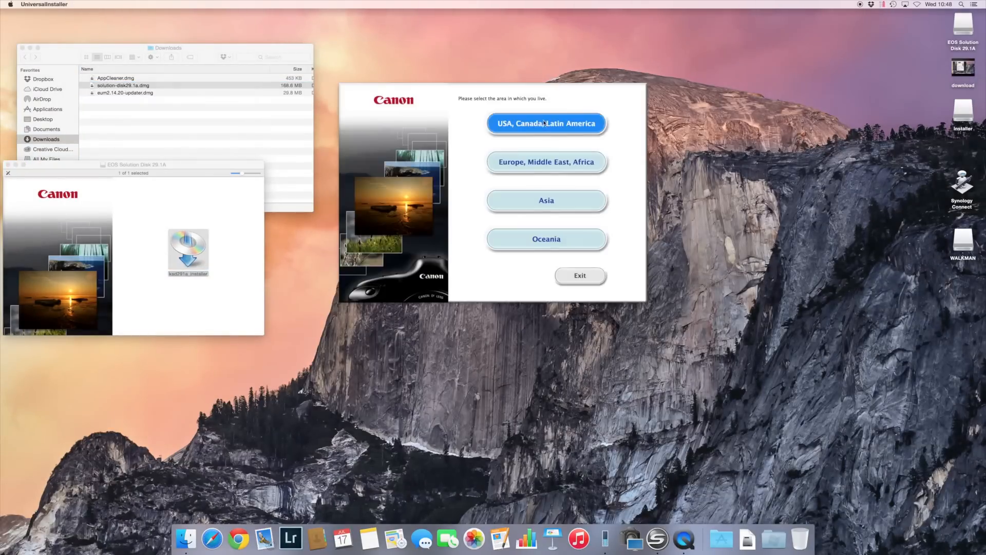
Pick USA, Canada, Latin America, install the selected software, then open eum2.14.20-updater.dmg.
left_click(545, 123)
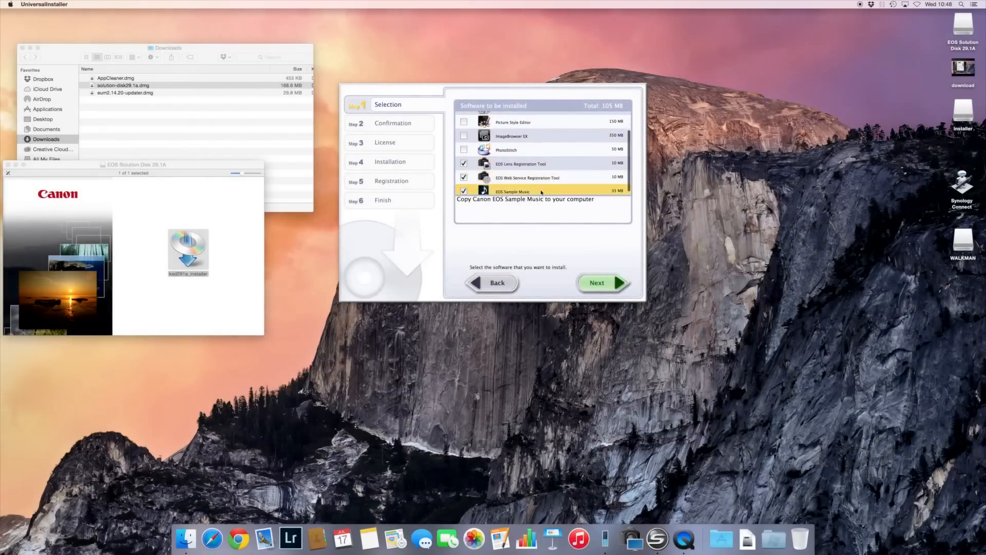
left_click(600, 283)
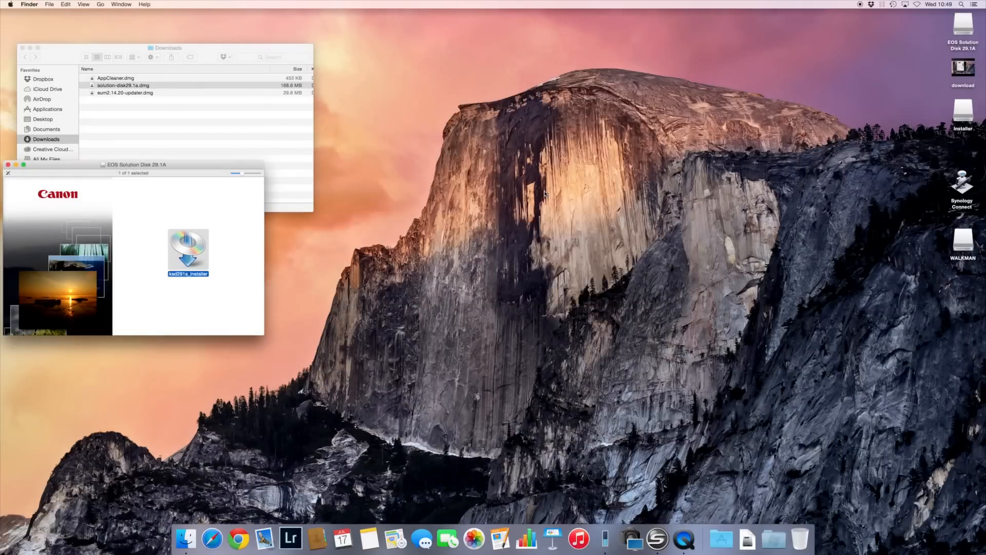
double_click(124, 92)
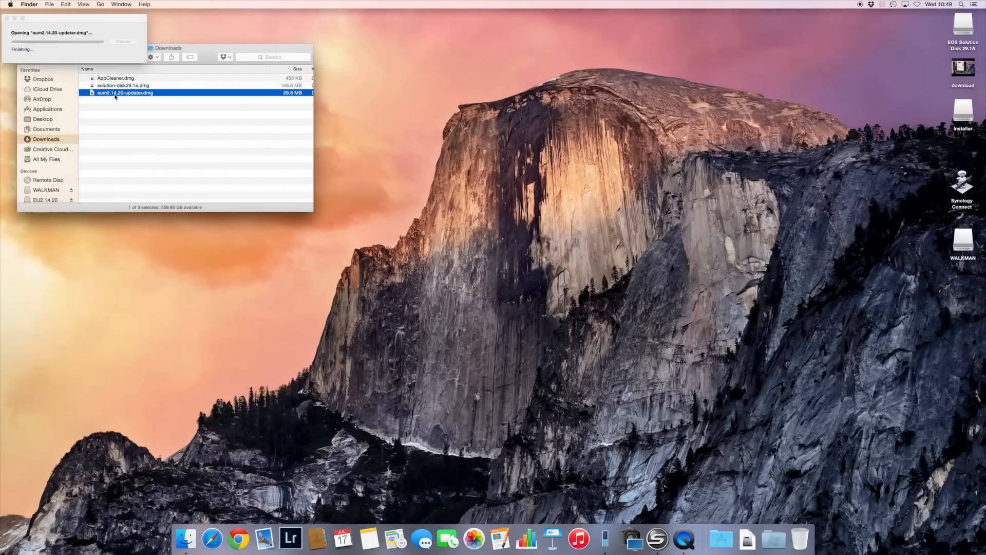